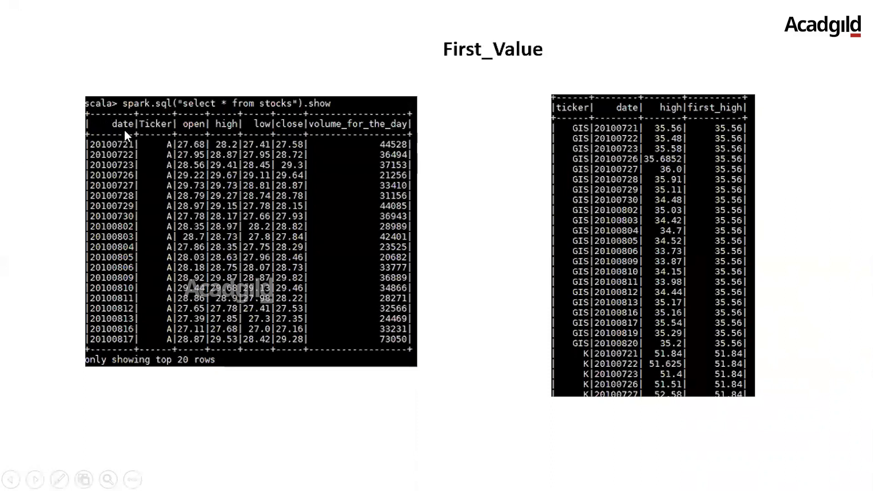
pyautogui.moveTo(157, 134)
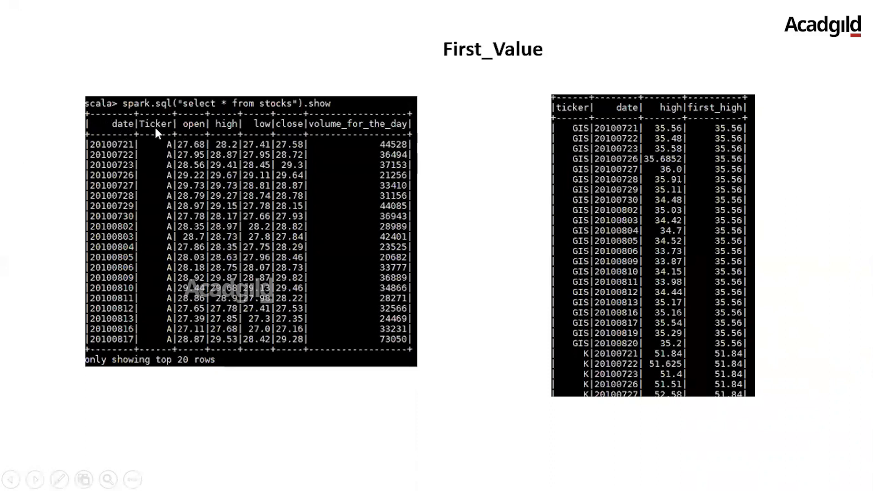
pyautogui.moveTo(177, 133)
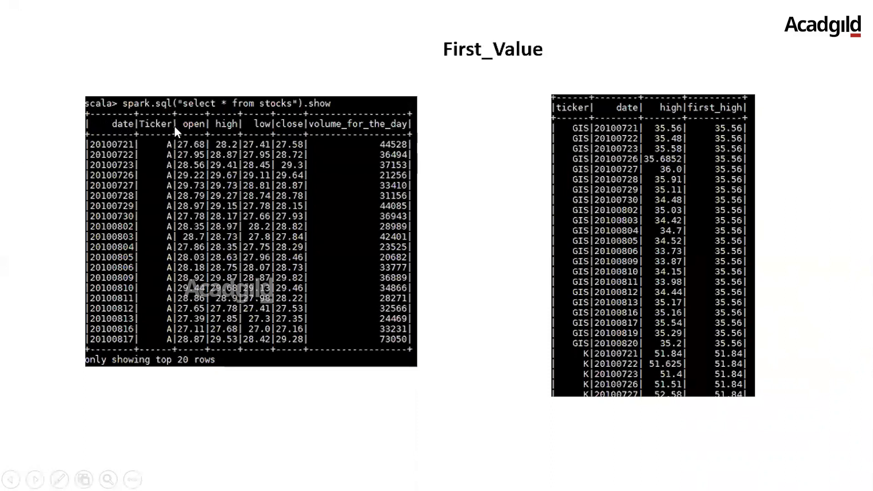
pyautogui.moveTo(192, 131)
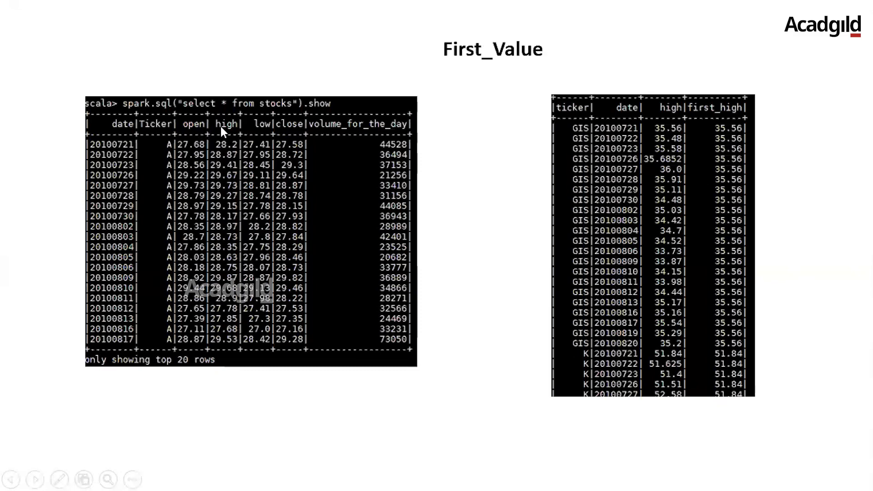
pyautogui.moveTo(254, 136)
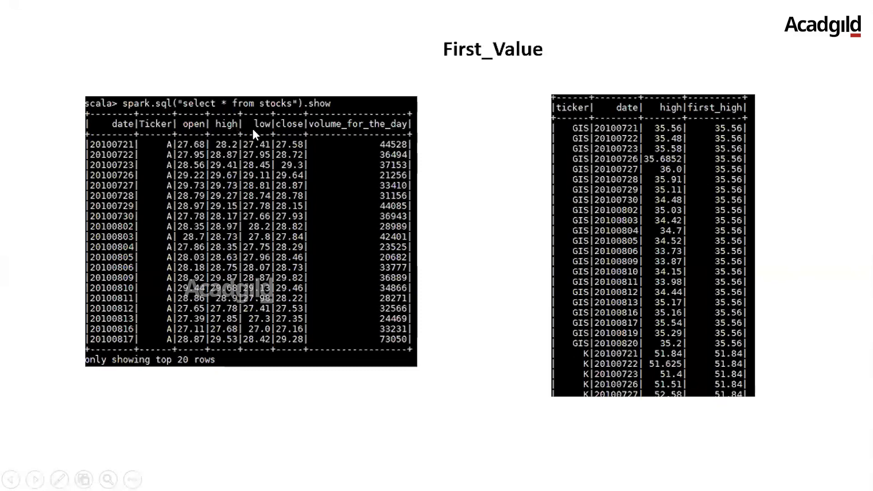
pyautogui.moveTo(268, 135)
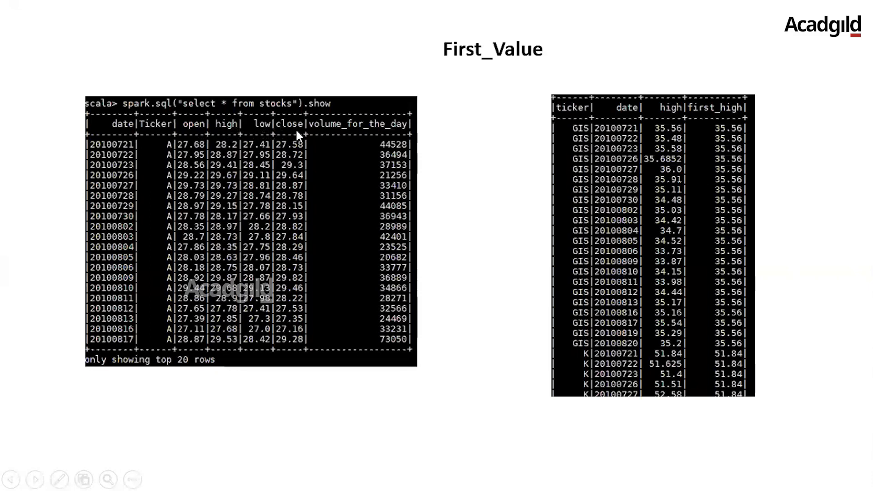
pyautogui.moveTo(331, 134)
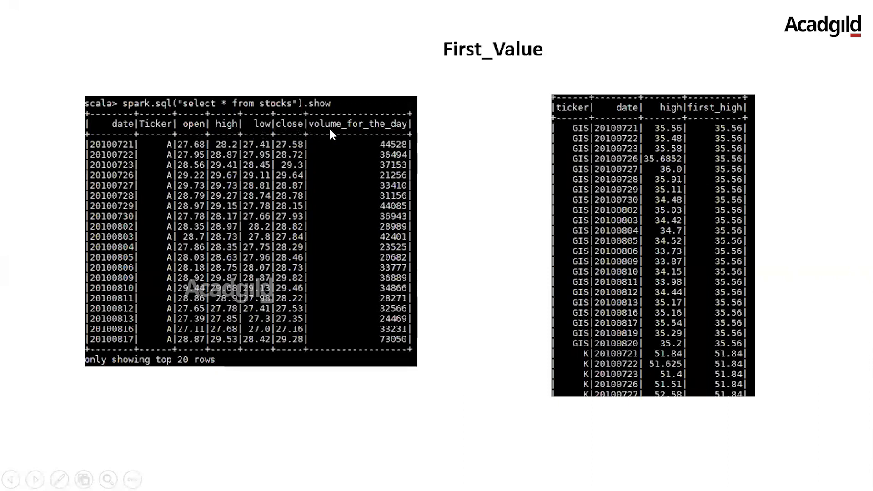
pyautogui.moveTo(351, 134)
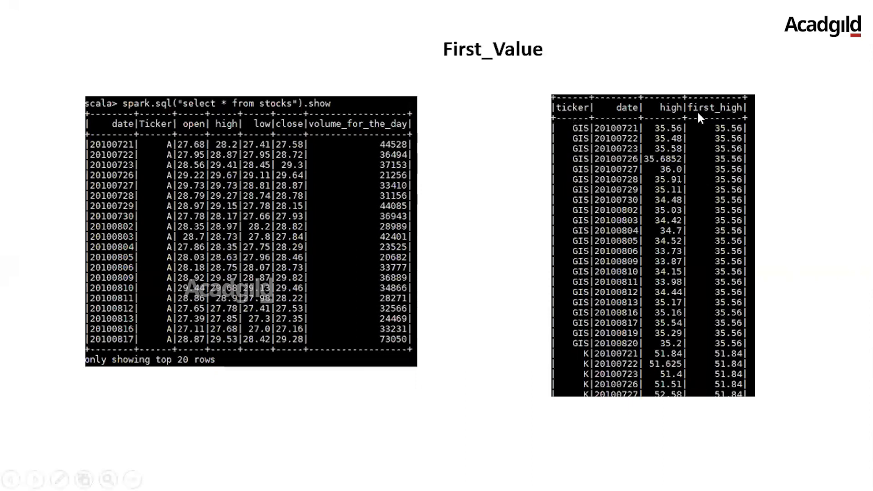
pyautogui.moveTo(703, 155)
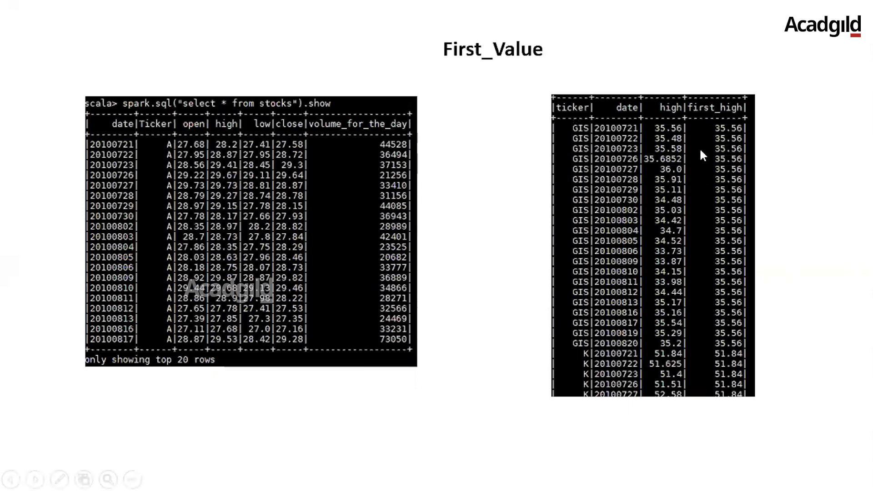
pyautogui.moveTo(704, 180)
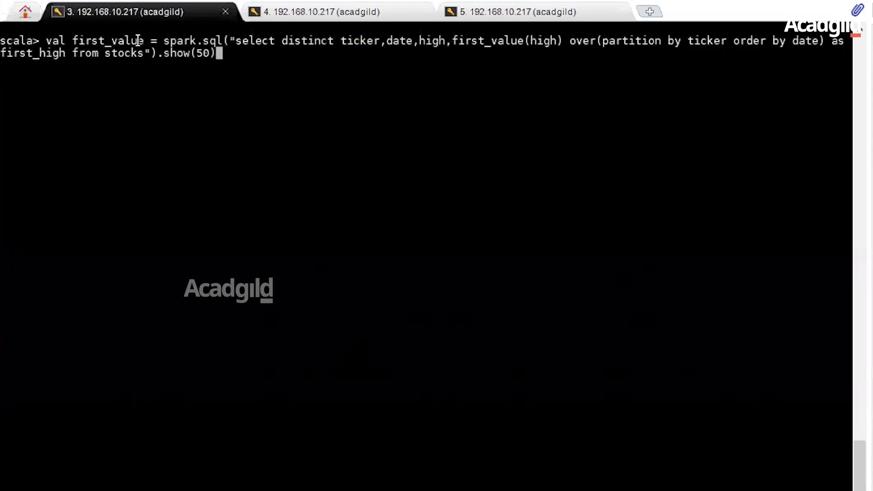
# Run the first_value window query over stocks adding first_high per ticker, showing 50 rows.
pyautogui.doubleClick(106, 40)
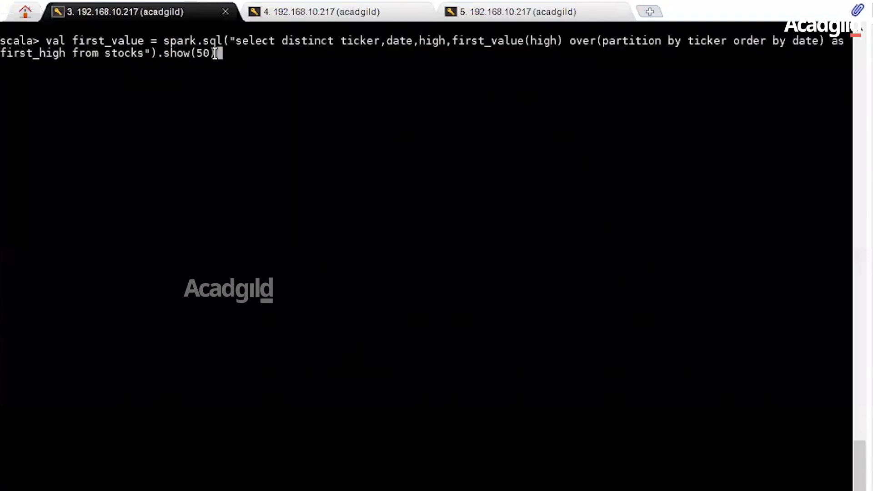
pyautogui.doubleClick(360, 40)
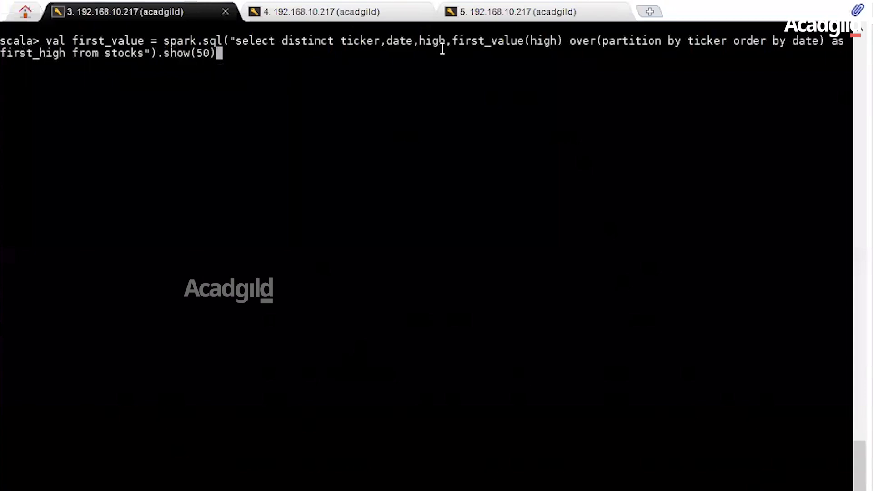
pyautogui.moveTo(50, 53)
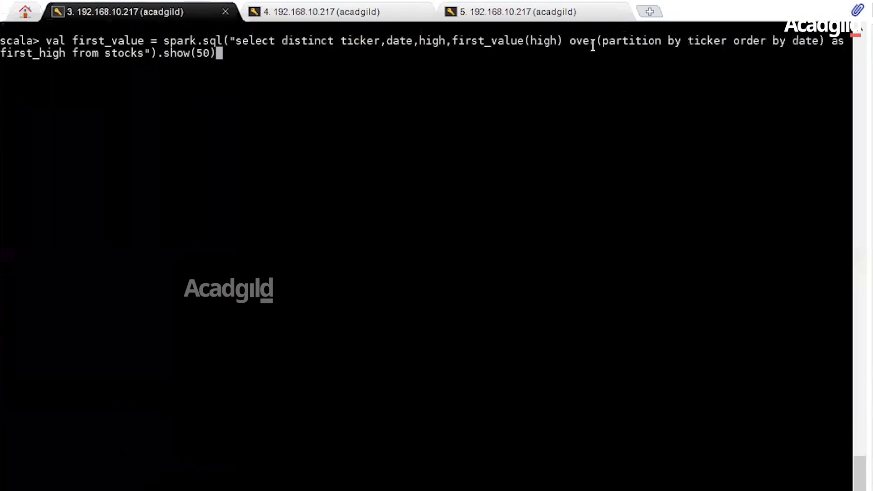
pyautogui.moveTo(624, 40)
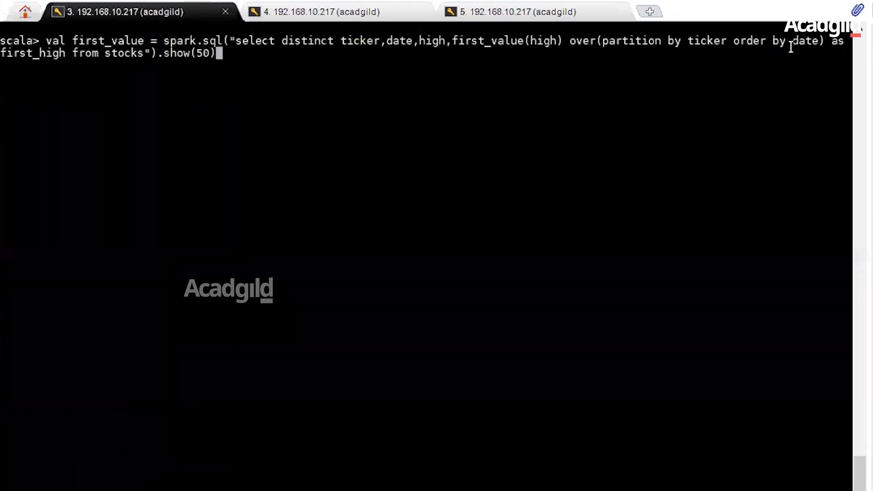
pyautogui.moveTo(730, 56)
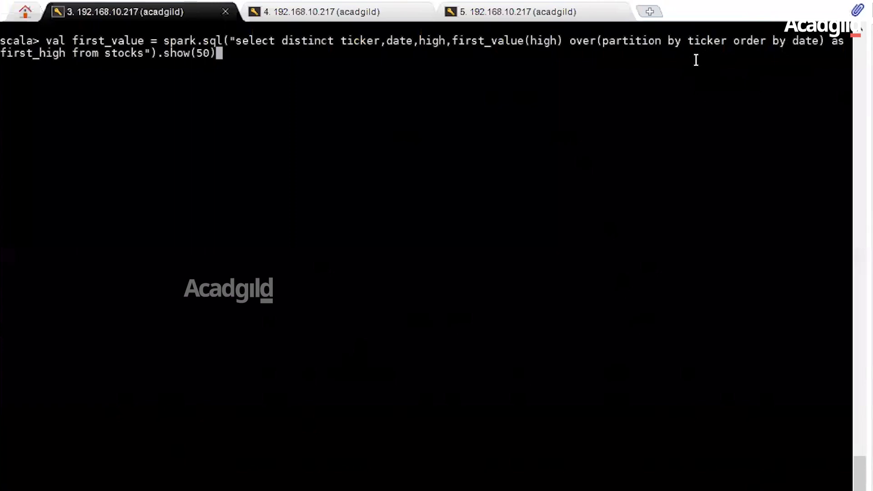
pyautogui.moveTo(770, 59)
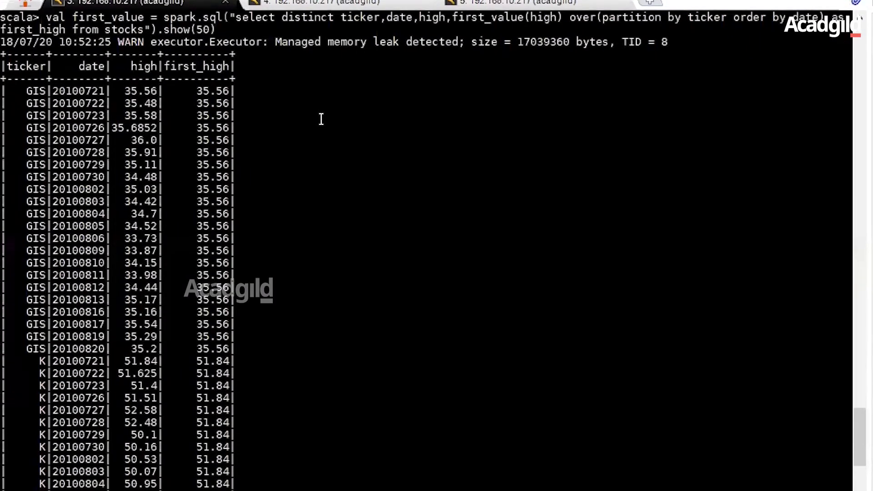
pyautogui.scroll(-3)
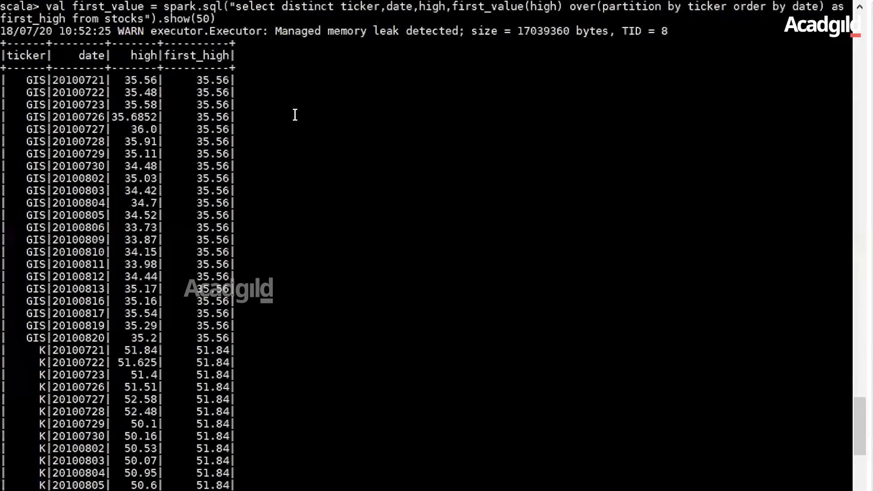
pyautogui.scroll(-3)
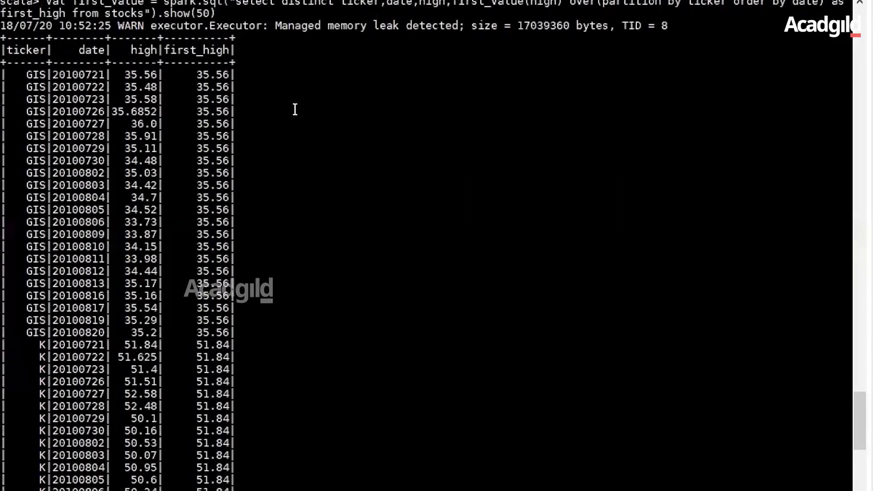
pyautogui.scroll(-3)
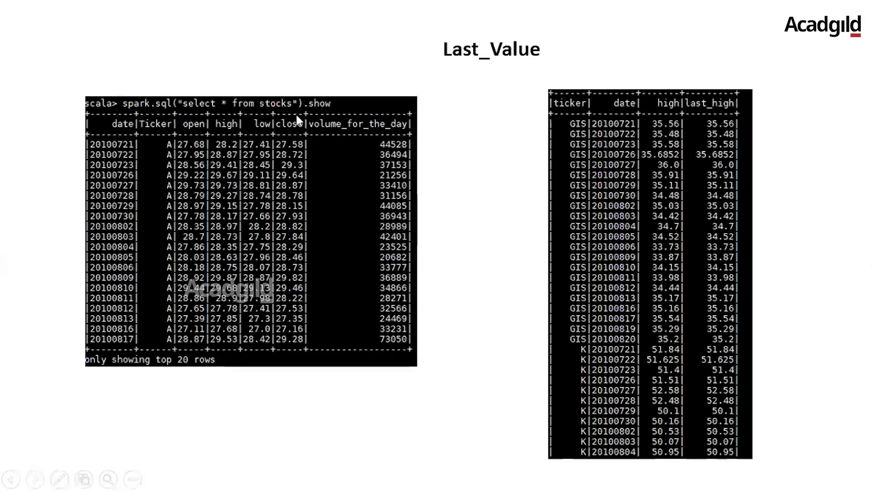
pyautogui.moveTo(325, 132)
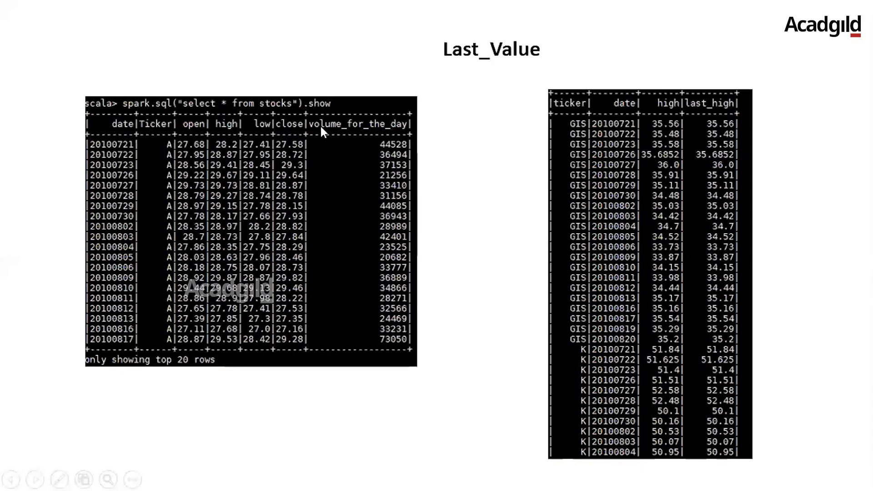
pyautogui.moveTo(543, 133)
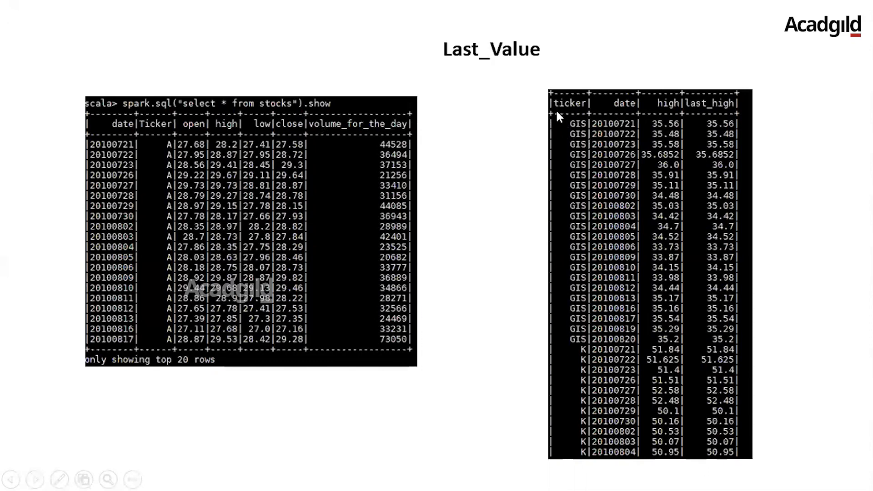
pyautogui.moveTo(579, 110)
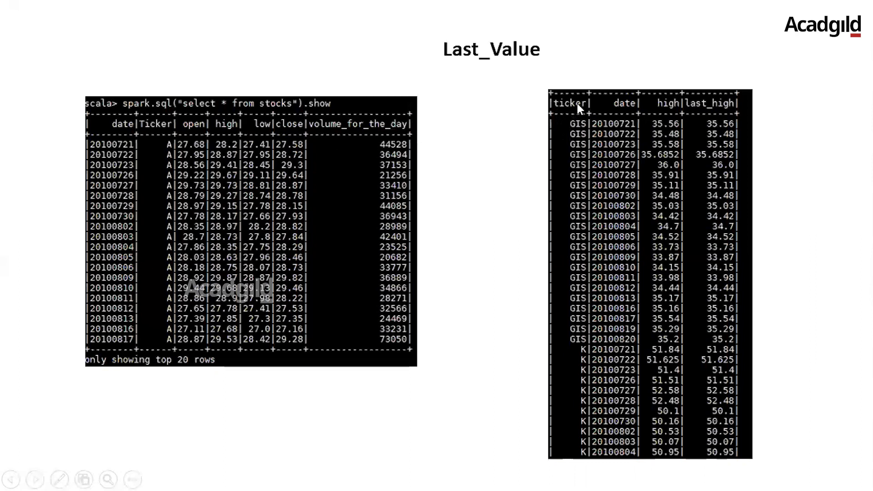
pyautogui.moveTo(616, 110)
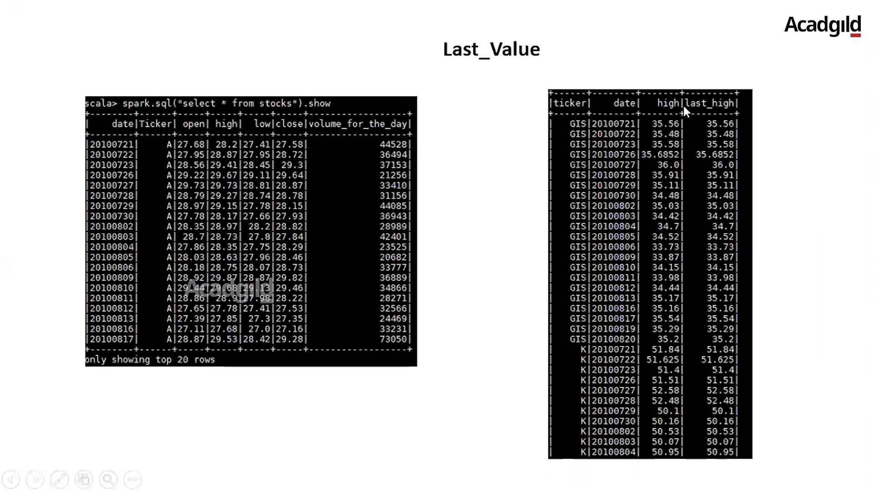
pyautogui.moveTo(695, 111)
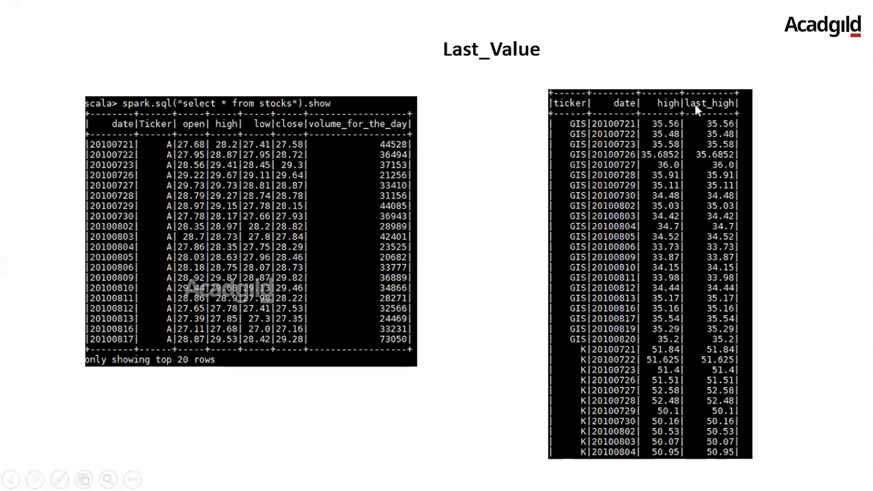
pyautogui.moveTo(703, 137)
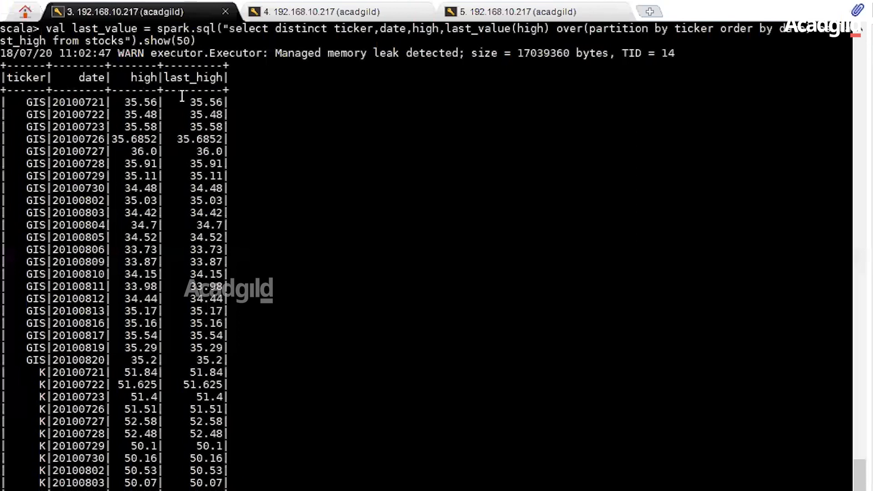
pyautogui.moveTo(176, 152)
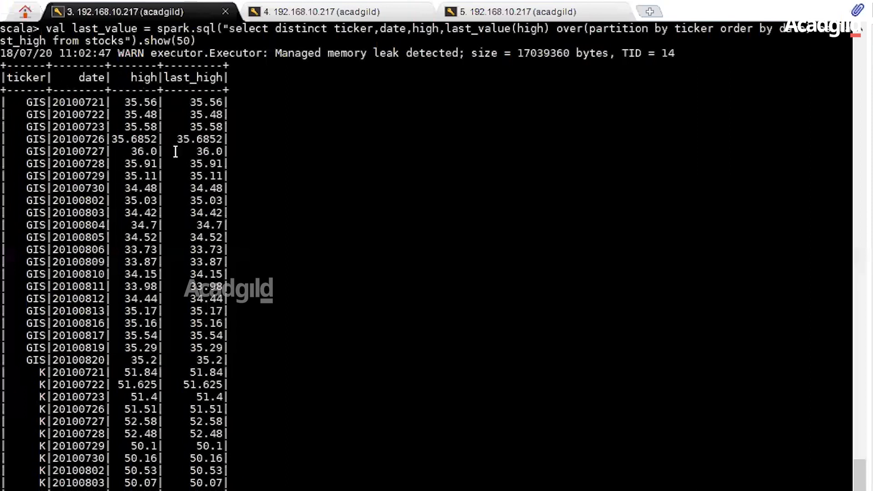
pyautogui.moveTo(155, 138)
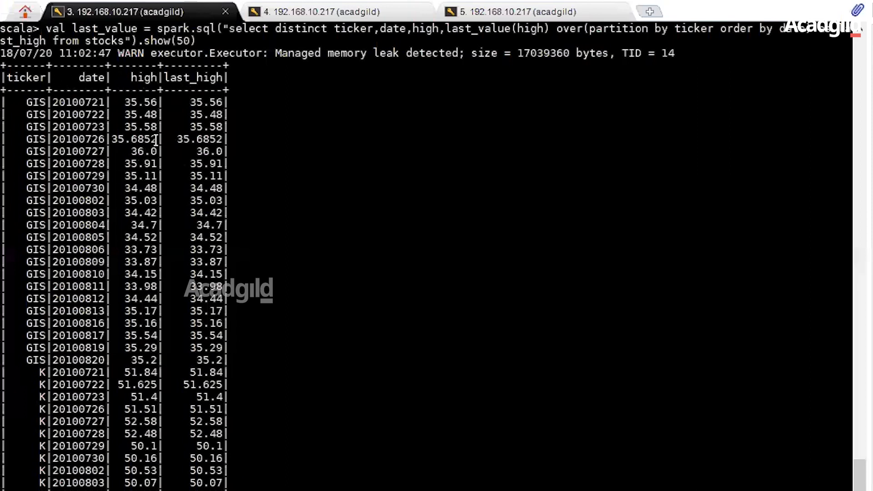